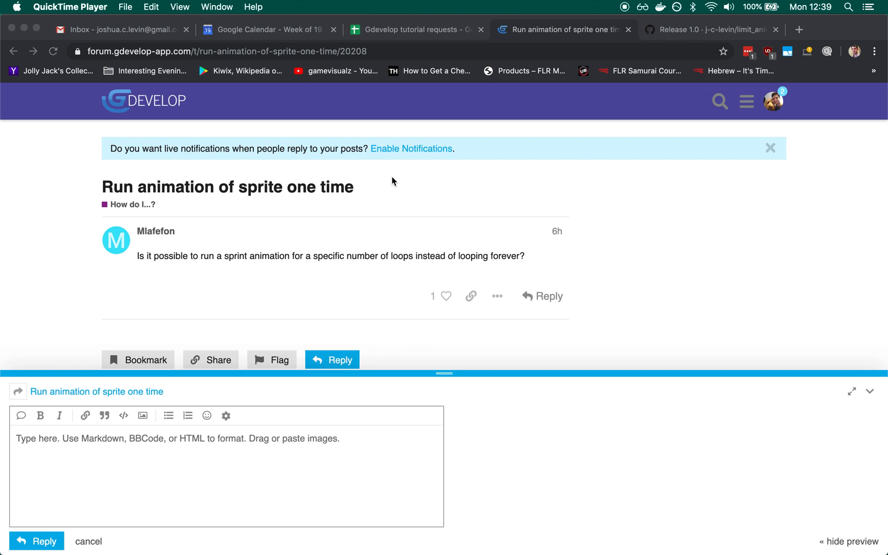
mouse_move(111, 215)
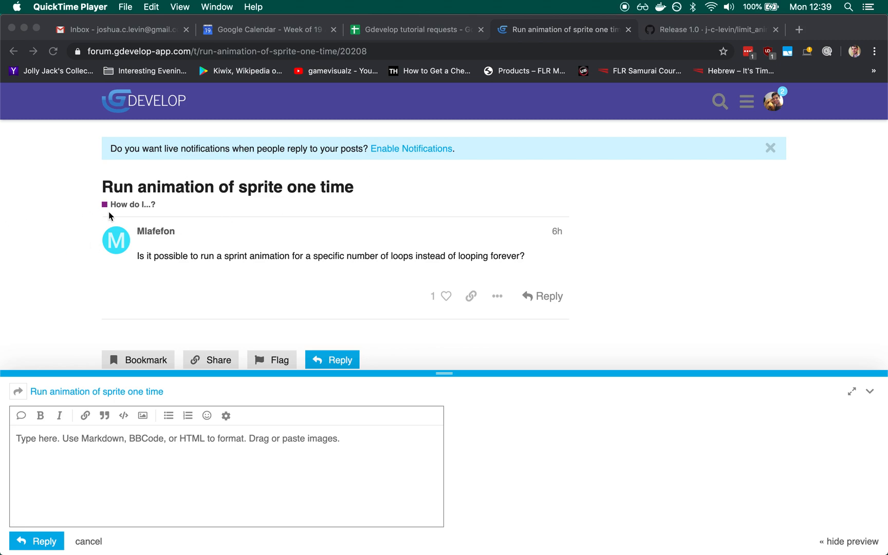
mouse_move(63, 288)
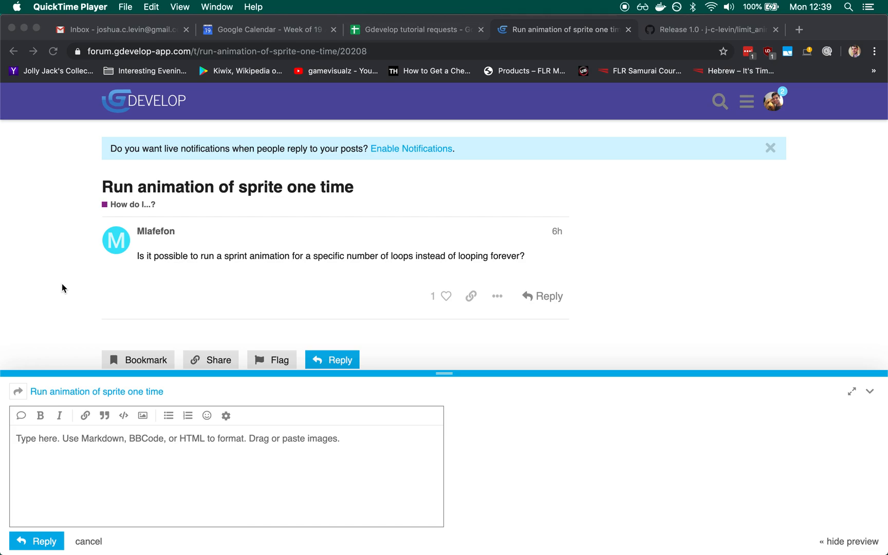
mouse_move(663, 44)
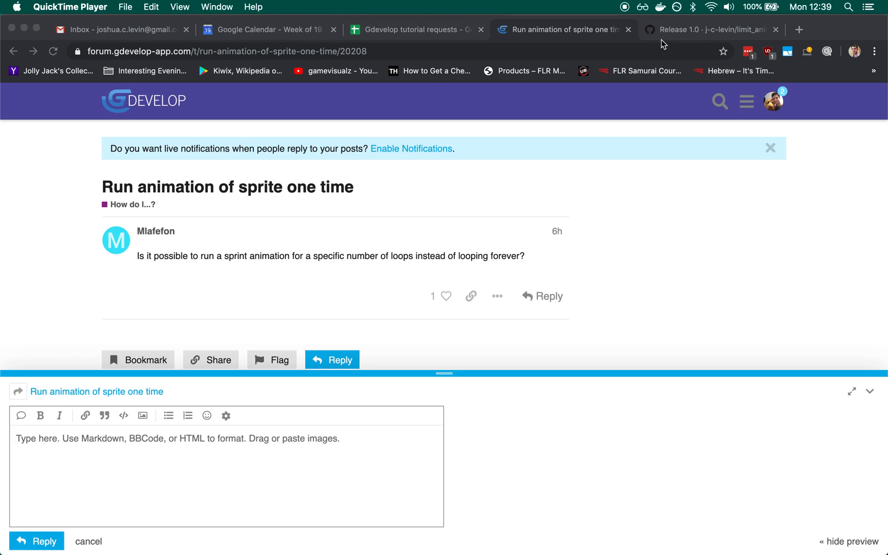
Switch Chrome to the limit_animation_loops Release 1.0 GitHub page
left_click(711, 29)
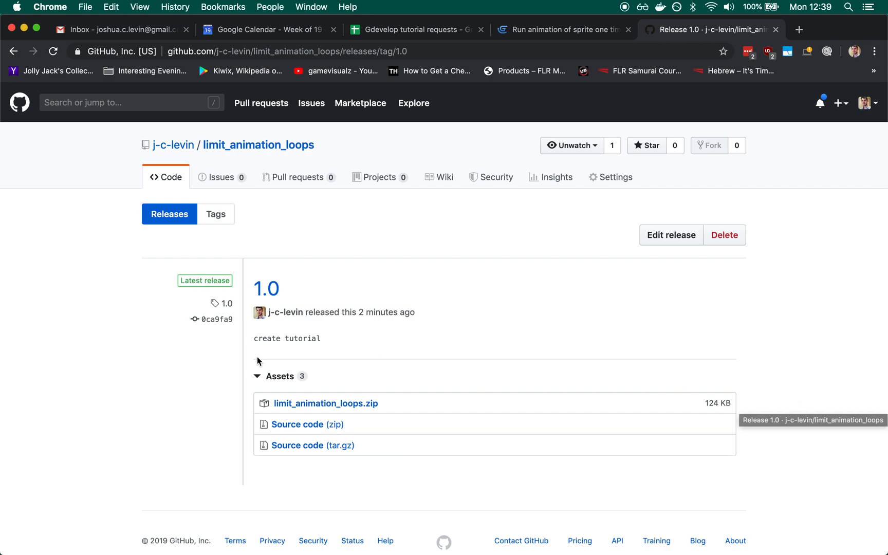
mouse_move(848, 465)
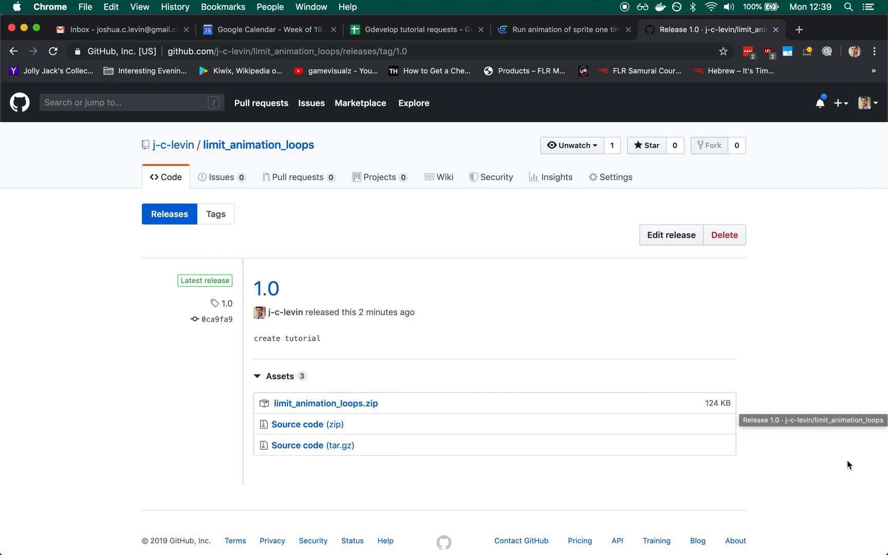
mouse_move(737, 479)
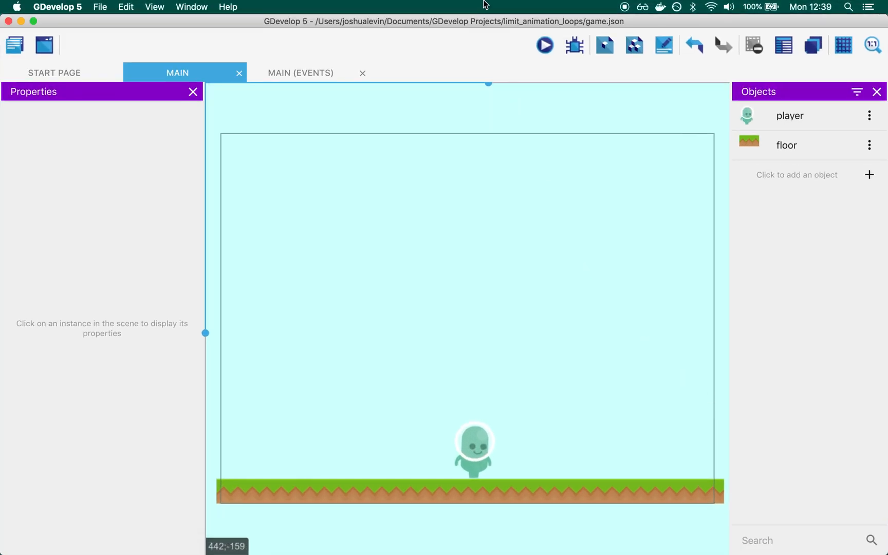
Preview the limit_animation_loops main scene with the player standing on the floor
left_click(543, 45)
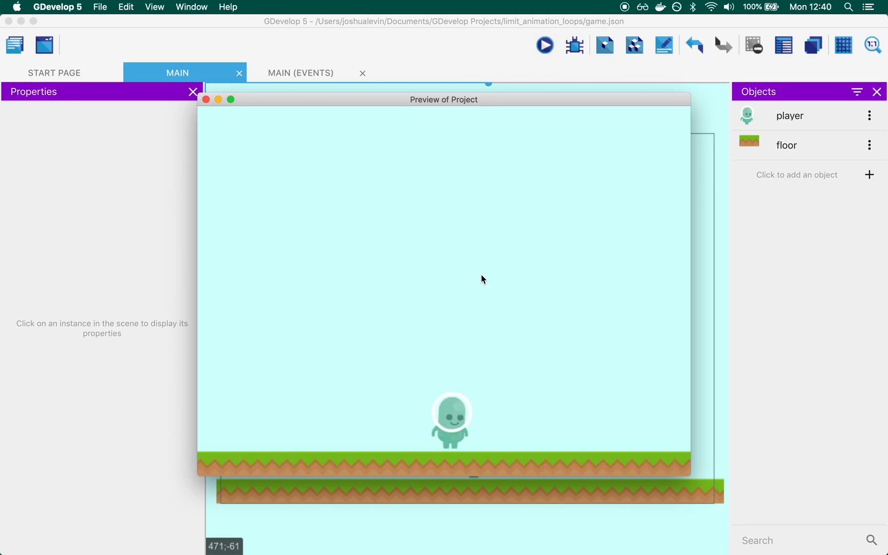
mouse_move(621, 308)
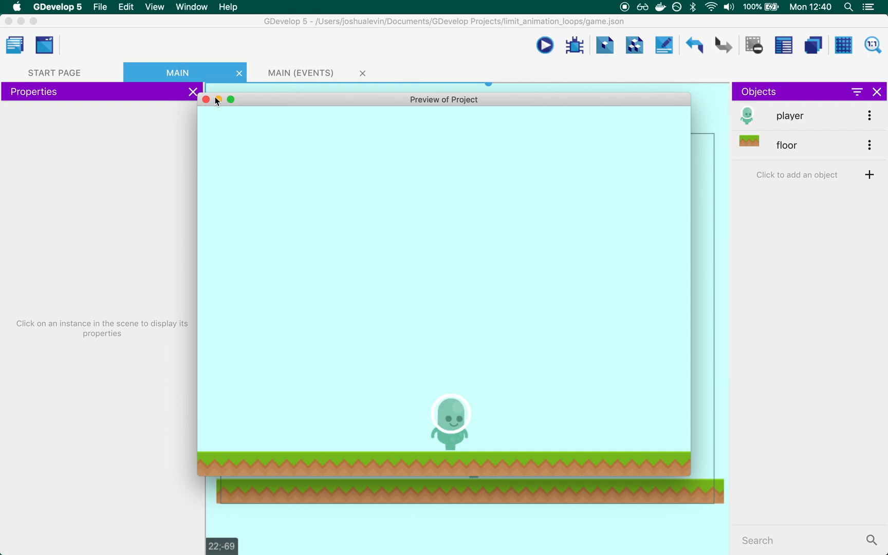
left_click(207, 99)
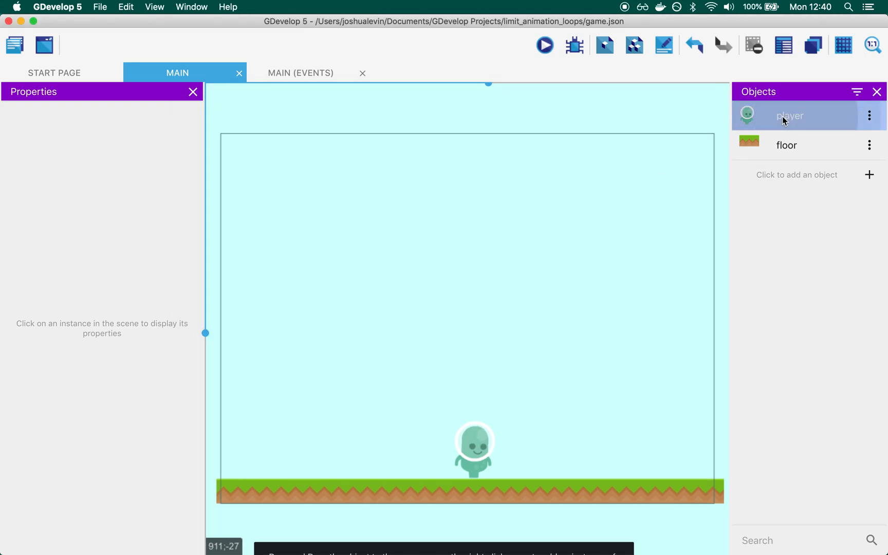
double_click(789, 115)
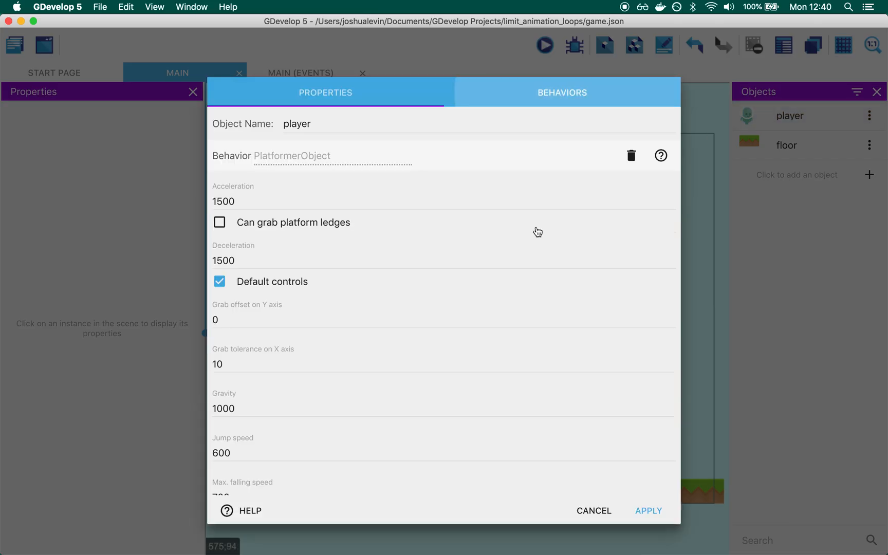
scroll("down", 3)
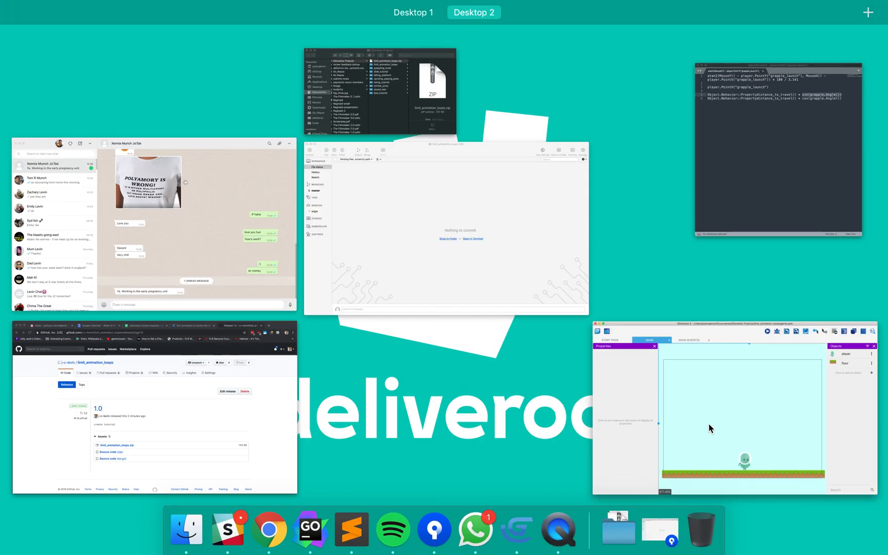
left_click(742, 408)
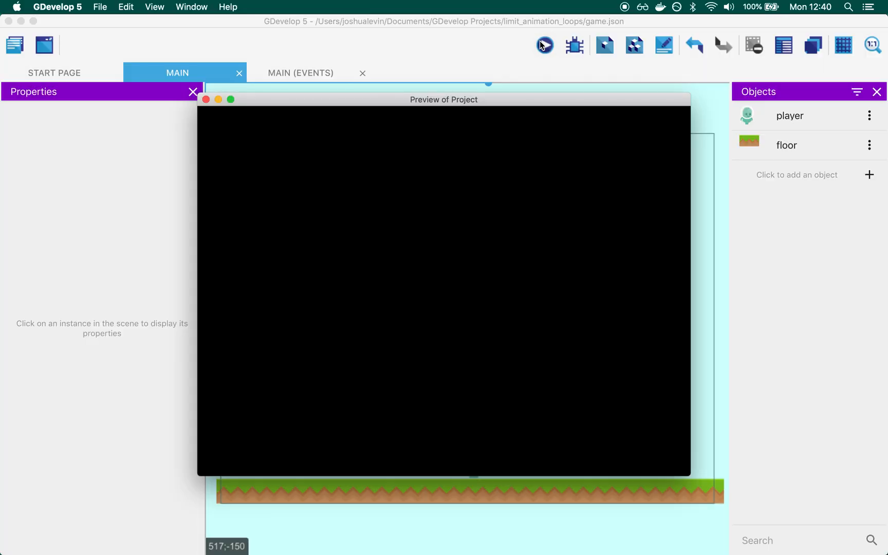
mouse_move(569, 227)
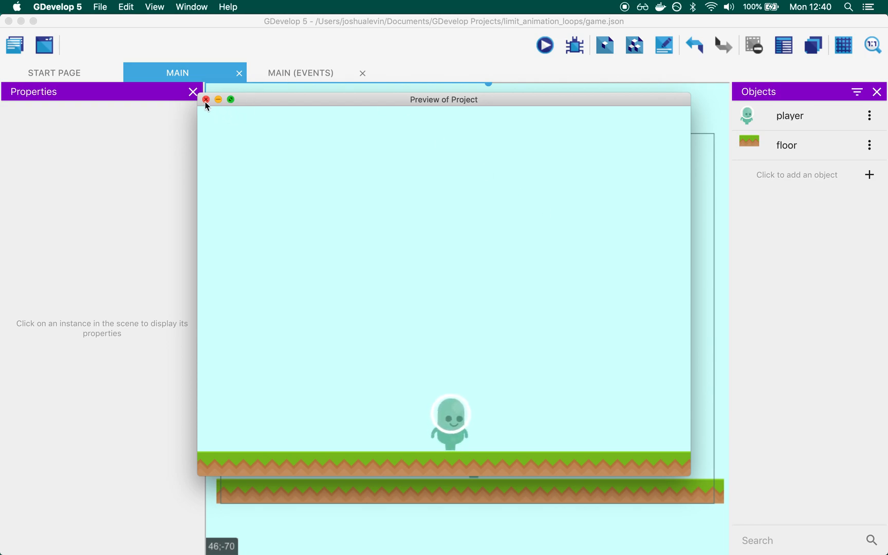
Close the preview, return to the main scene events, and open the animation_looper extension
left_click(207, 99)
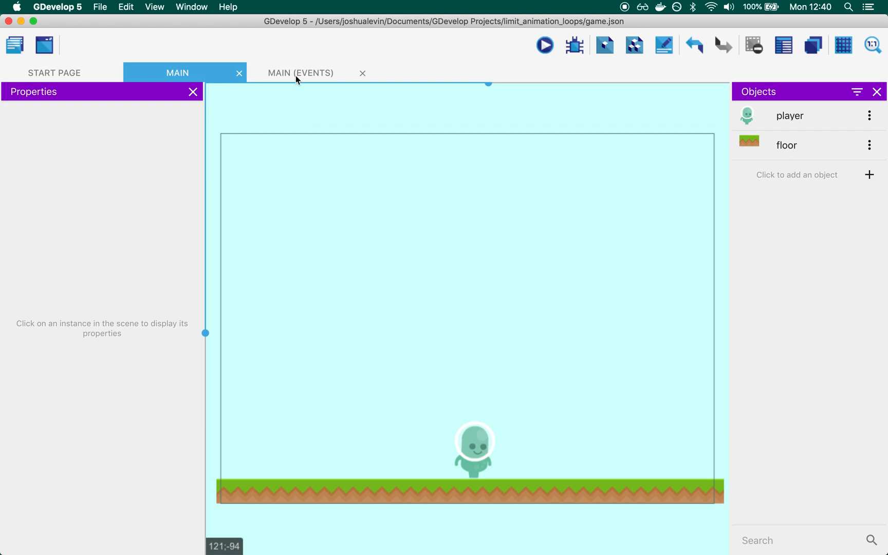
left_click(301, 73)
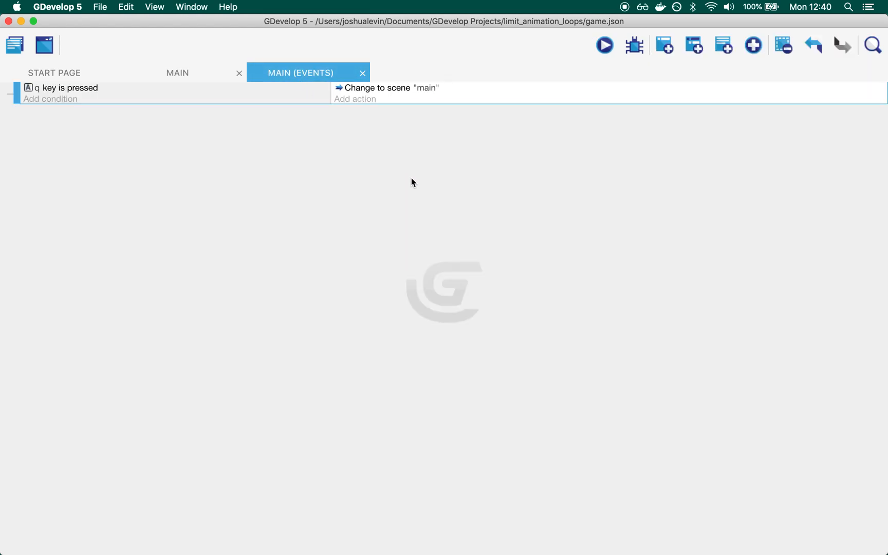
mouse_move(398, 102)
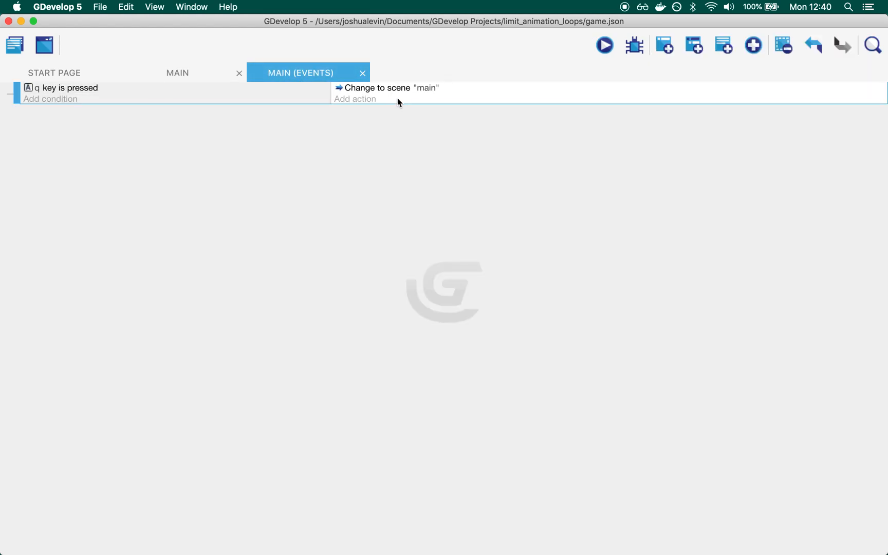
left_click(177, 73)
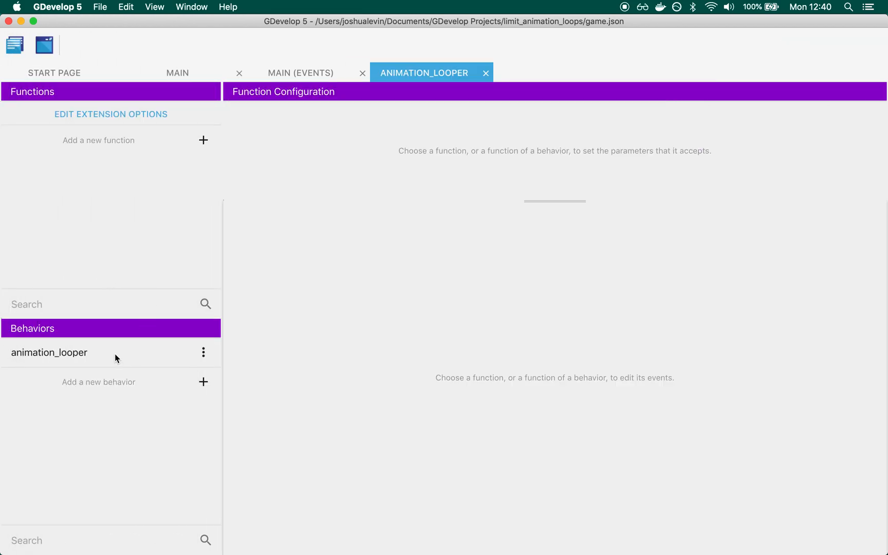
Open the animation_looper behavior's doStepPreEvents function with its loop_count event
left_click(48, 353)
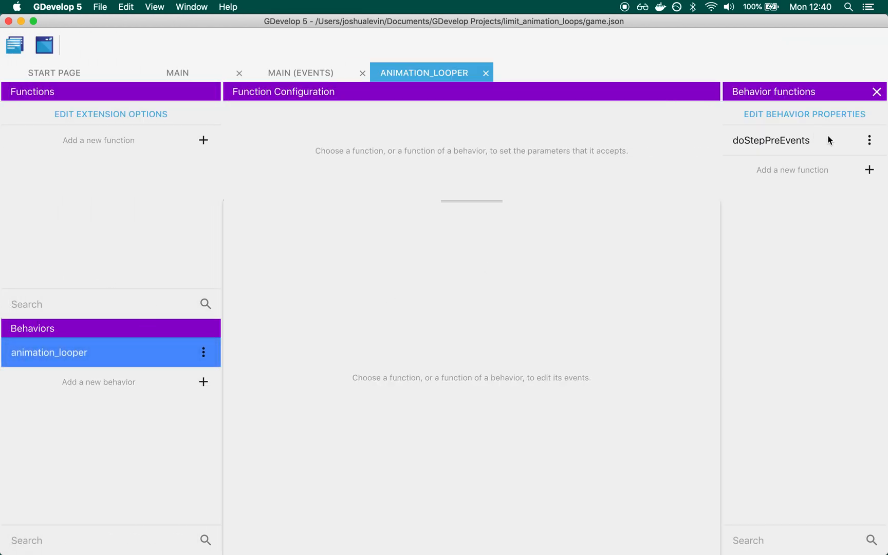
left_click(771, 139)
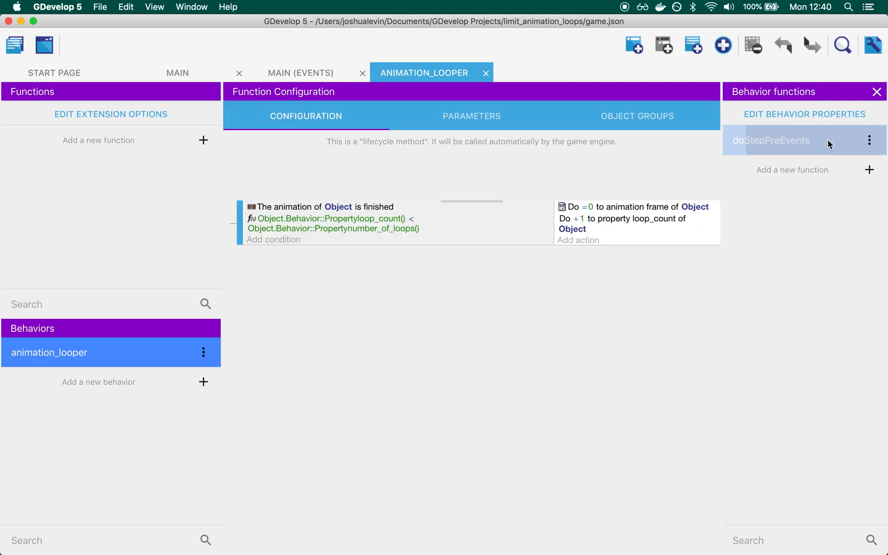
left_click(793, 140)
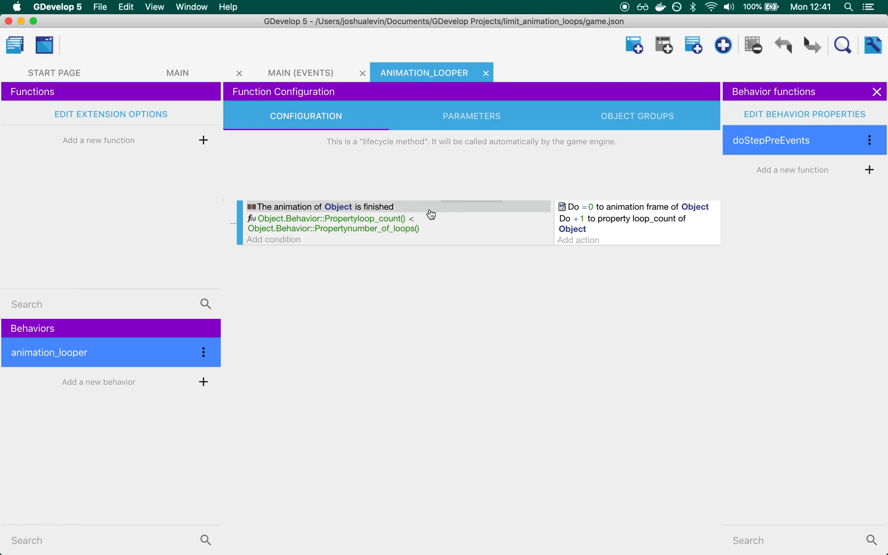
mouse_move(426, 210)
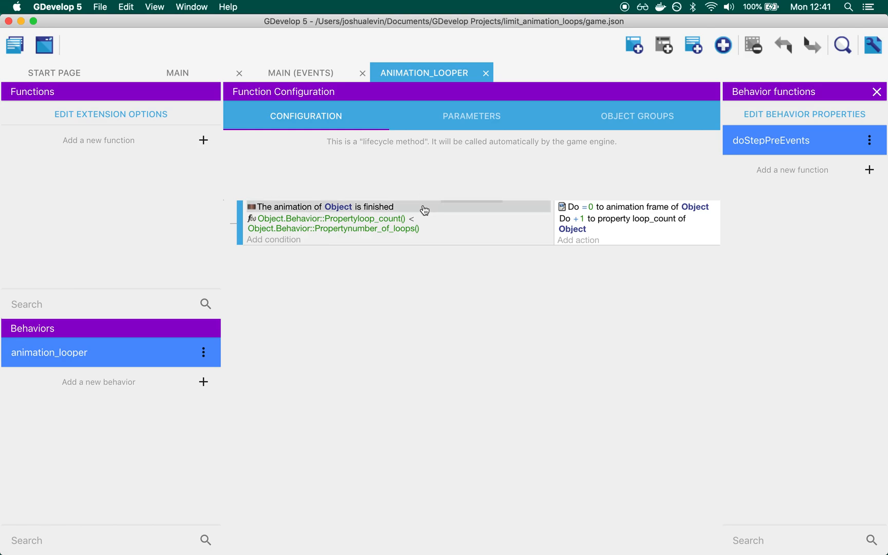
left_click(203, 351)
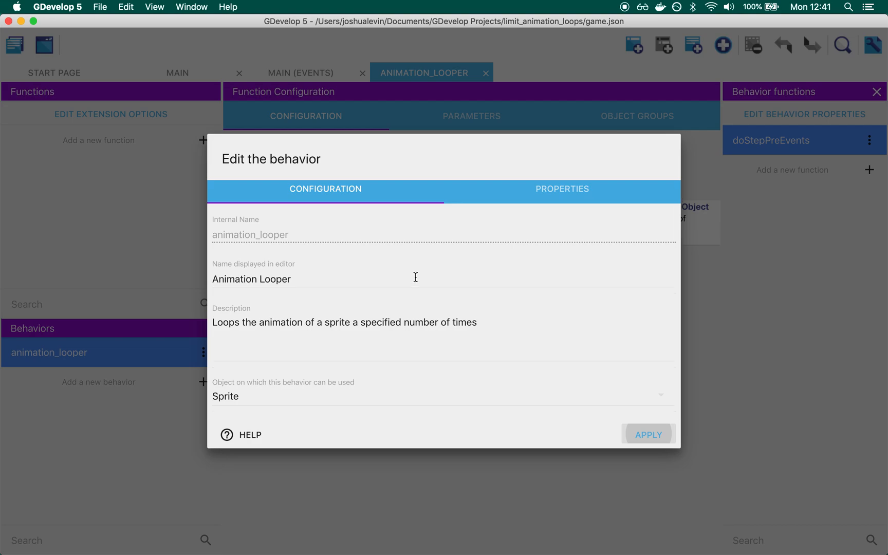
mouse_move(231, 396)
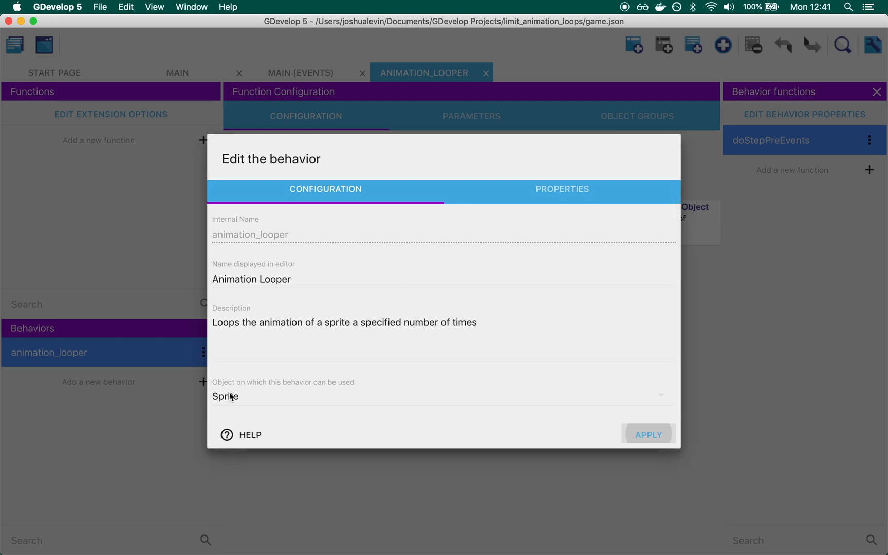
left_click(561, 189)
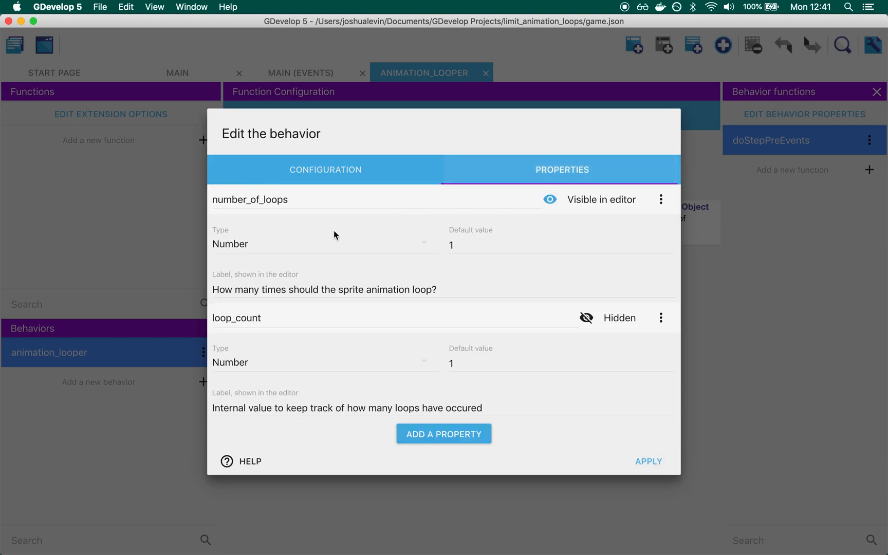
double_click(250, 199)
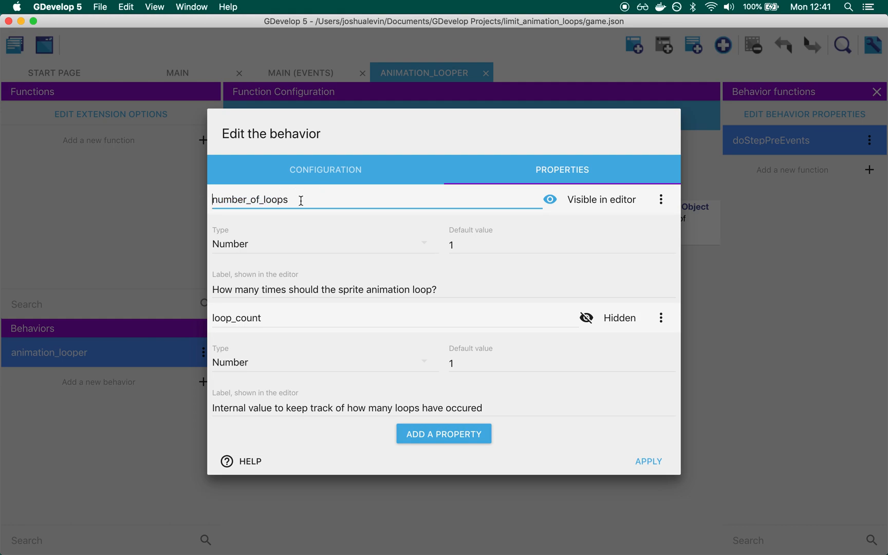
mouse_move(289, 315)
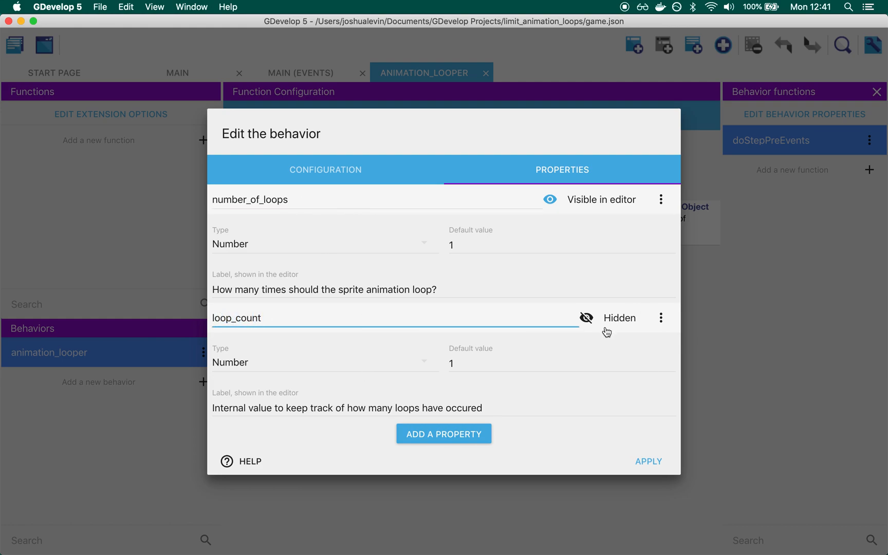
left_click(648, 461)
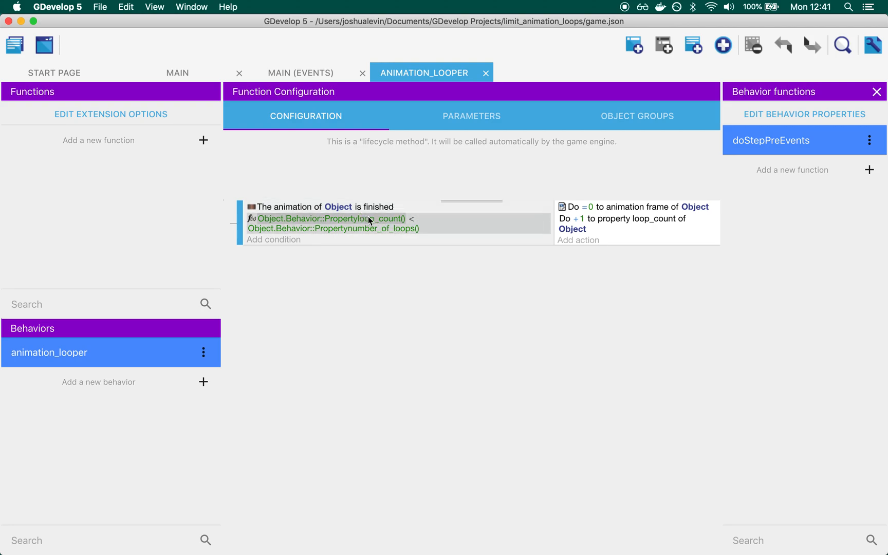
mouse_move(450, 225)
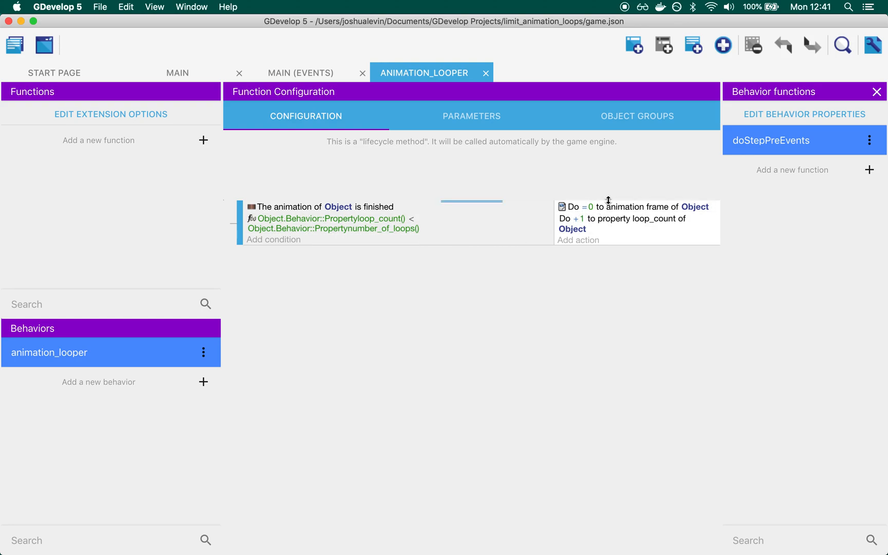
mouse_move(619, 256)
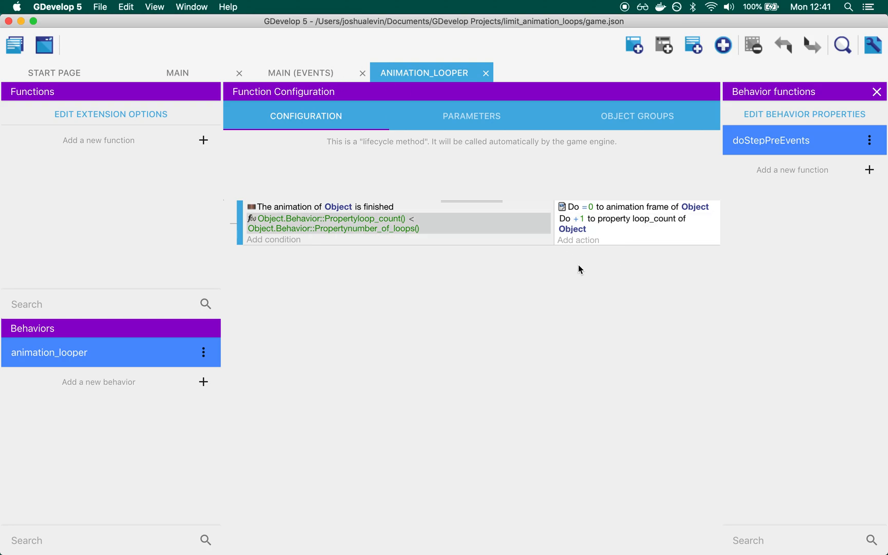
mouse_move(212, 29)
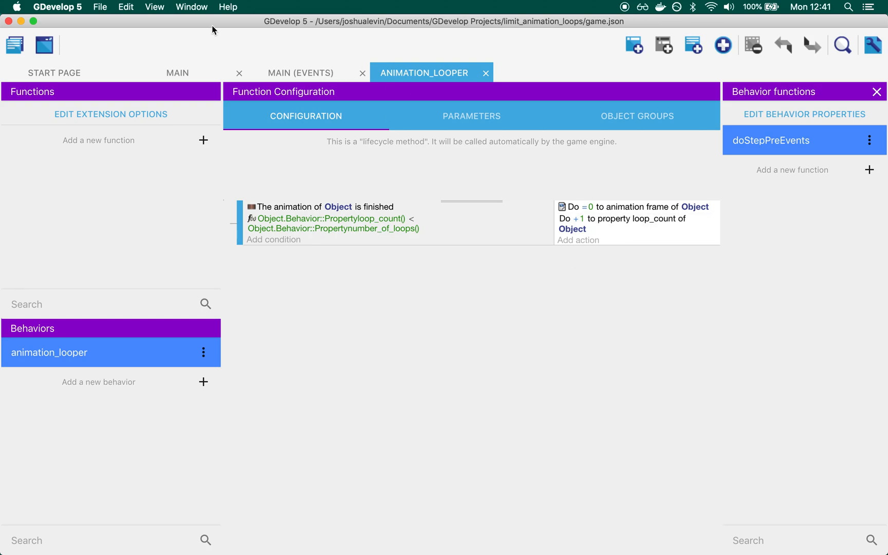
Return to the Main scene tab showing the player's behaviors
left_click(177, 72)
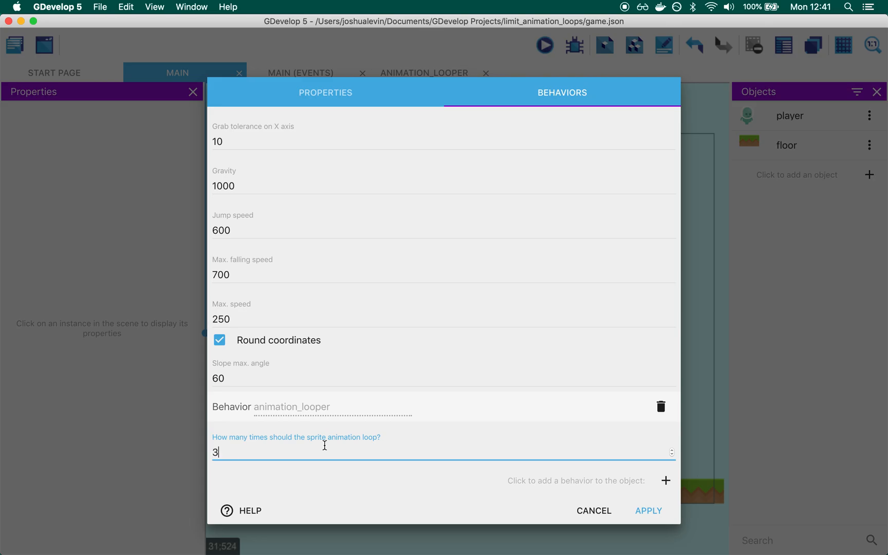
Preview the scene, apply a loop count of 3, and preview again
left_click(543, 45)
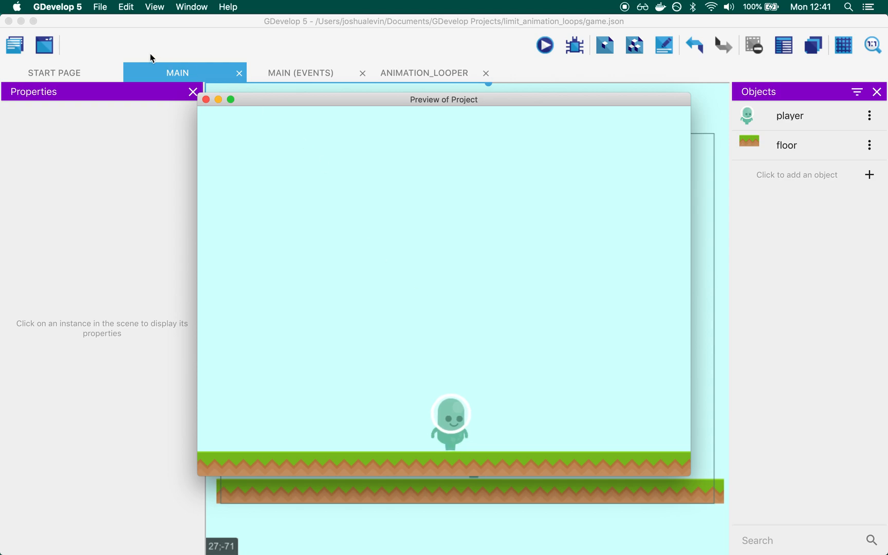
left_click(205, 99)
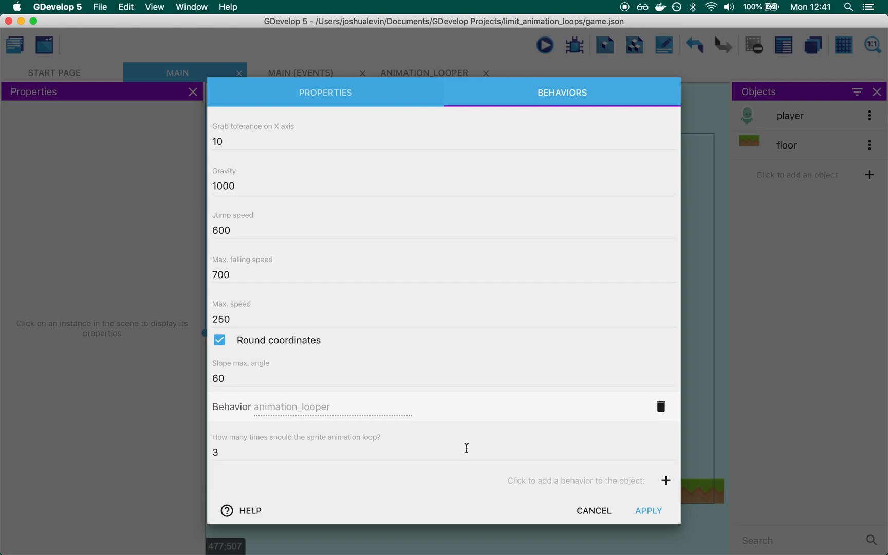
left_click(648, 511)
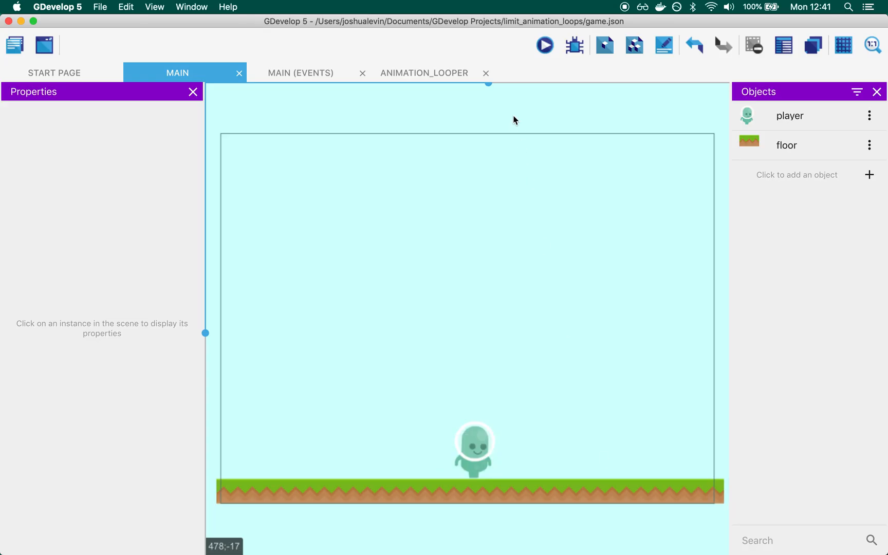
left_click(543, 45)
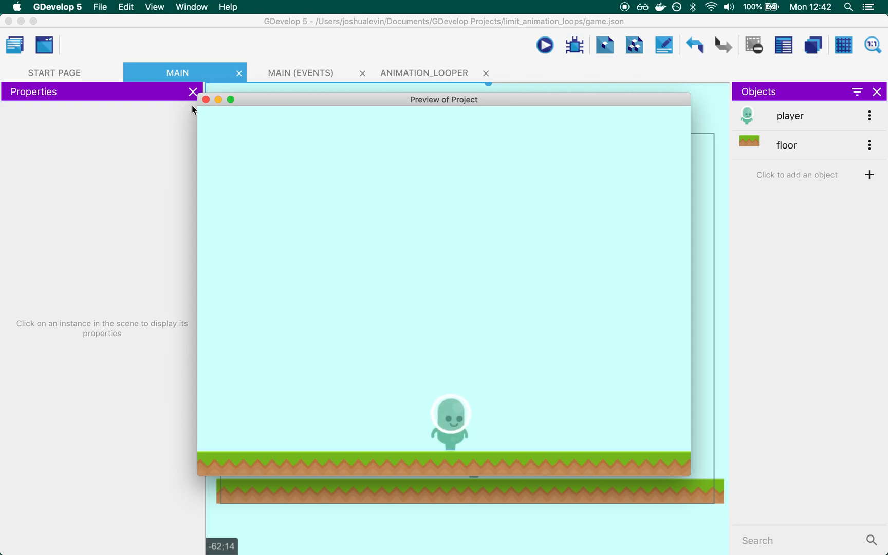
left_click(205, 99)
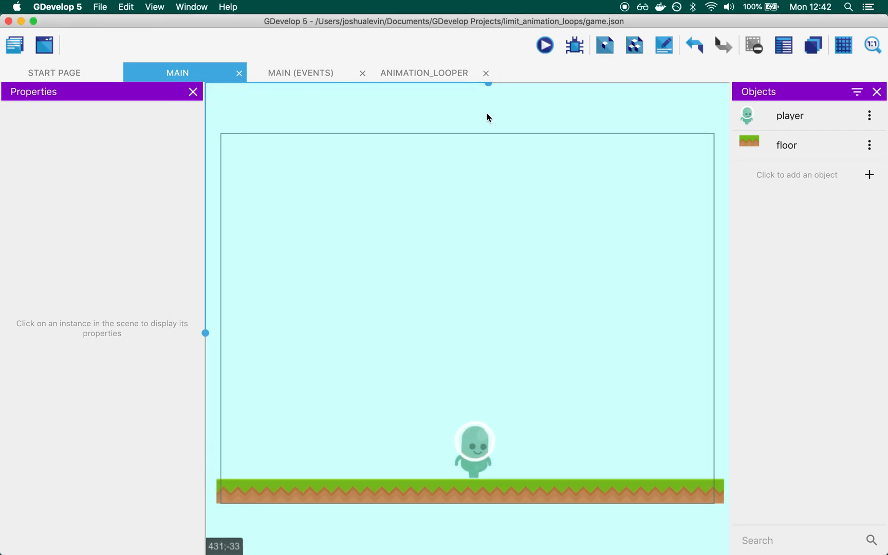